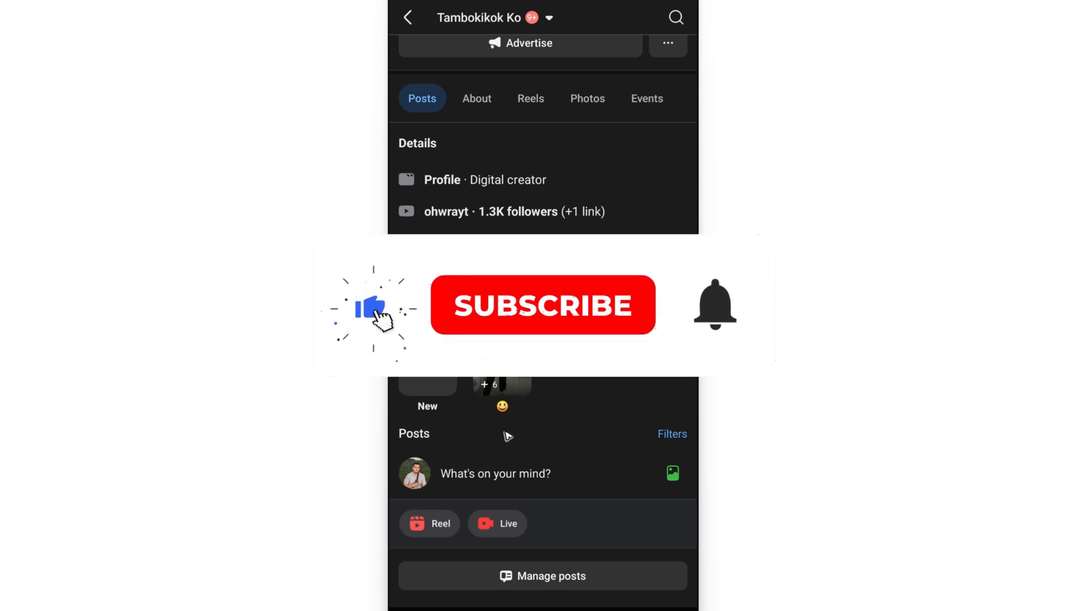
Leave the profile page and return to the Facebook home feed.
click(543, 305)
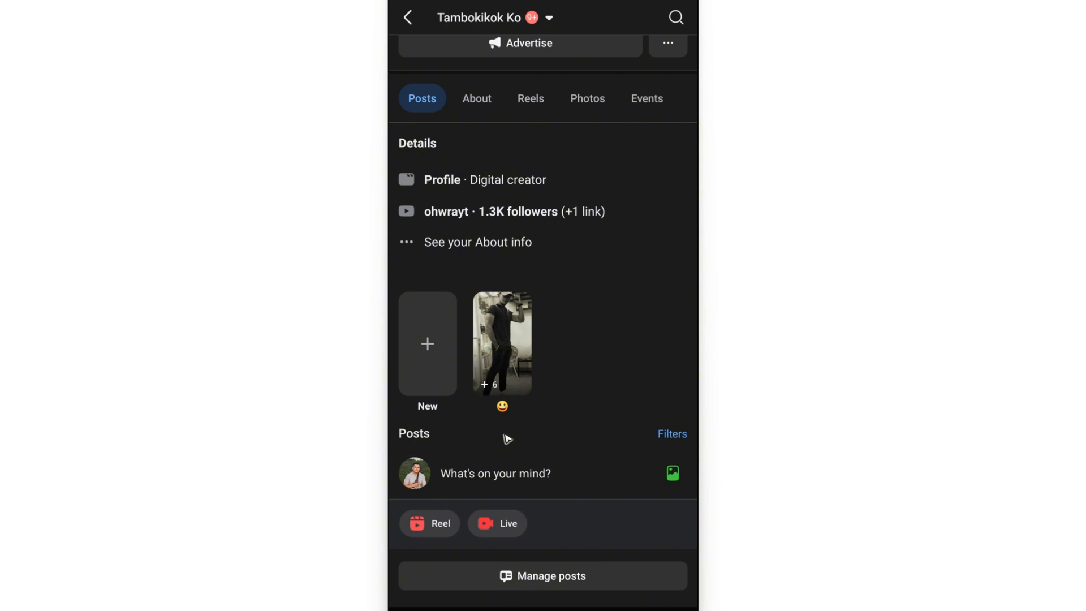
mouse_move(503, 451)
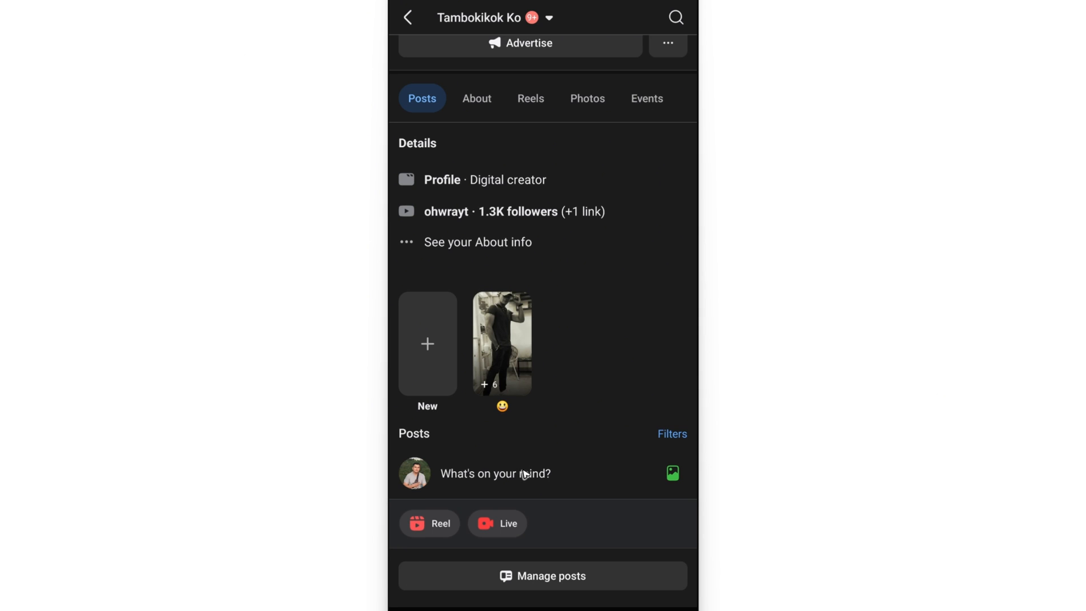
mouse_move(534, 460)
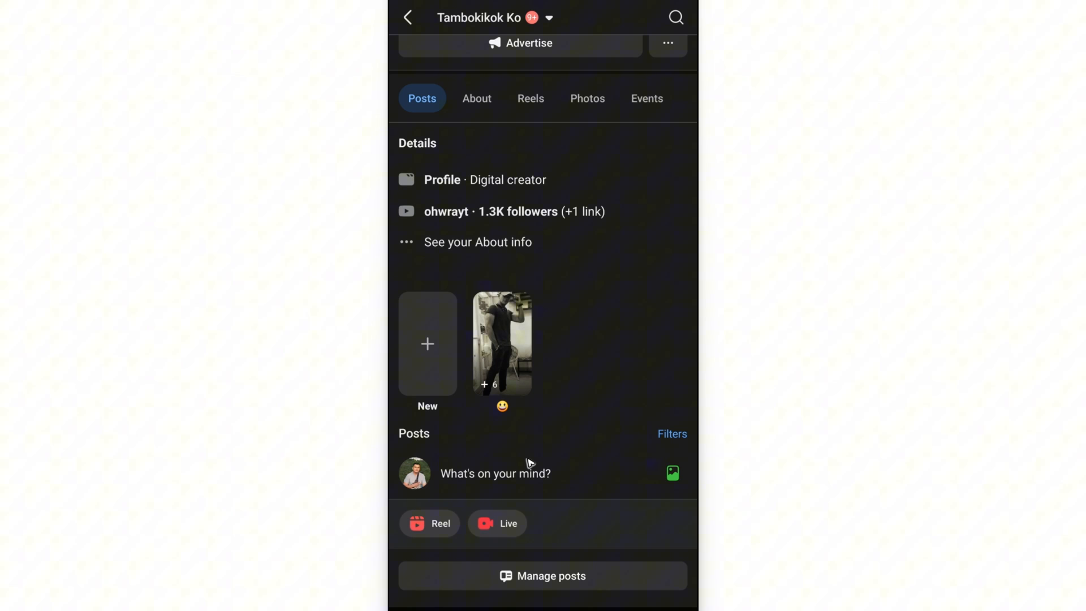
click(408, 17)
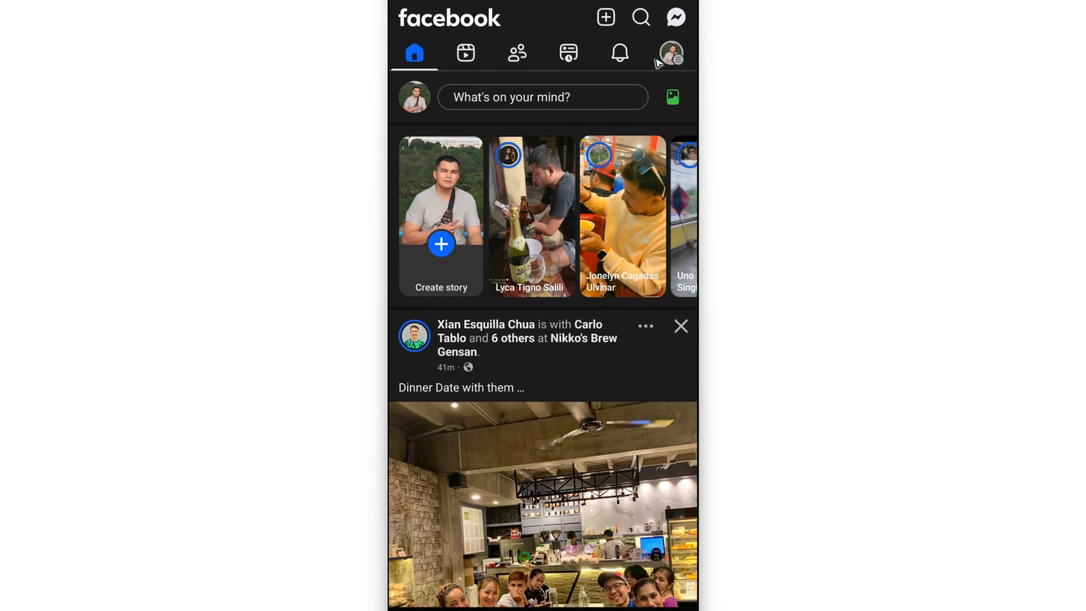
Go to Settings & privacy and view the Media preferences (video quality, autoplay).
click(675, 56)
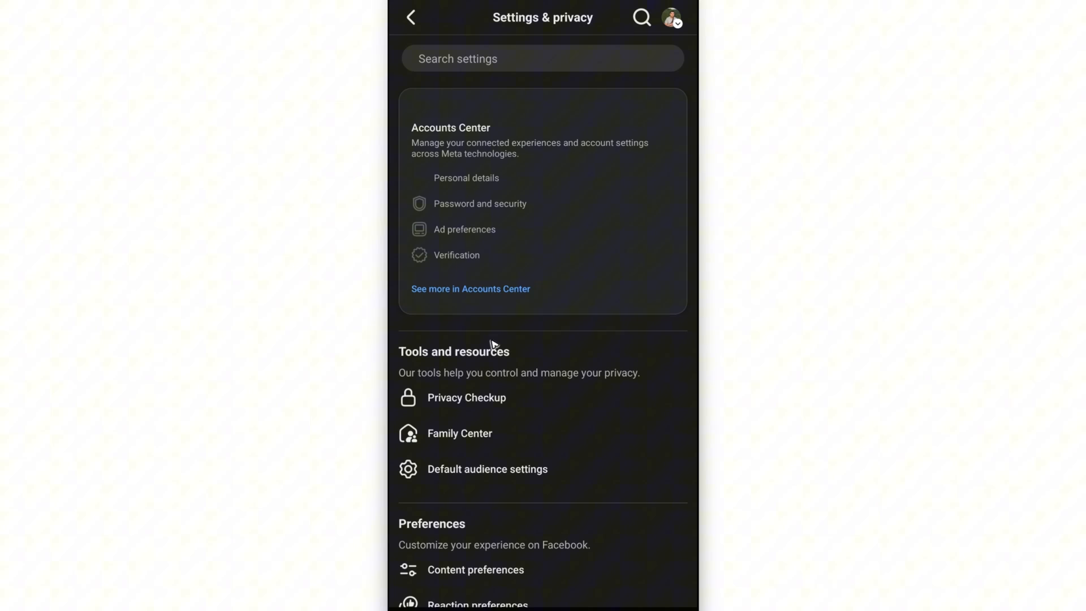
scroll(down, 3)
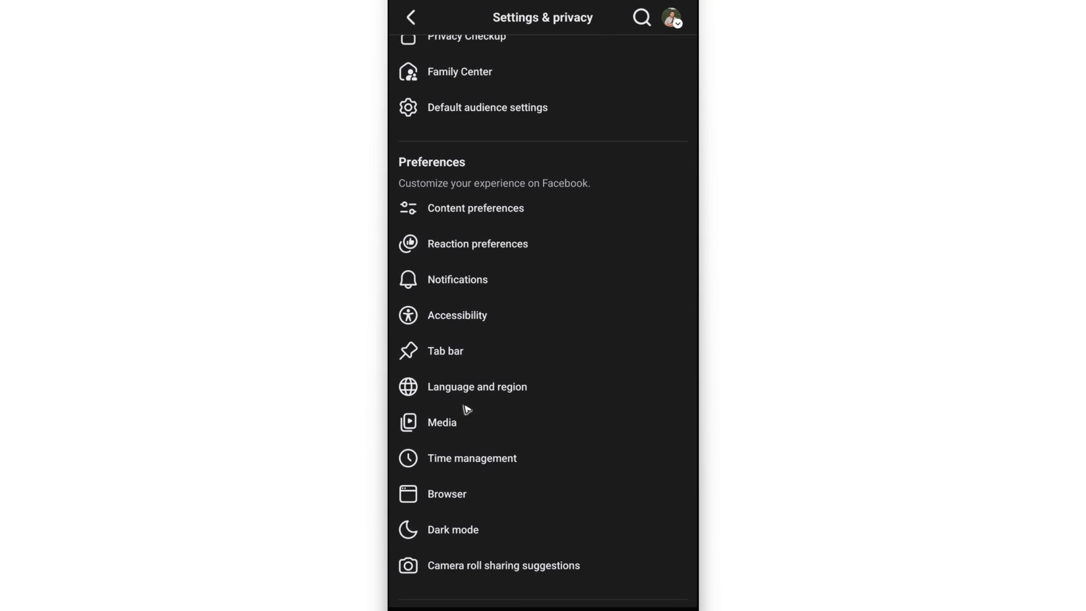
click(443, 422)
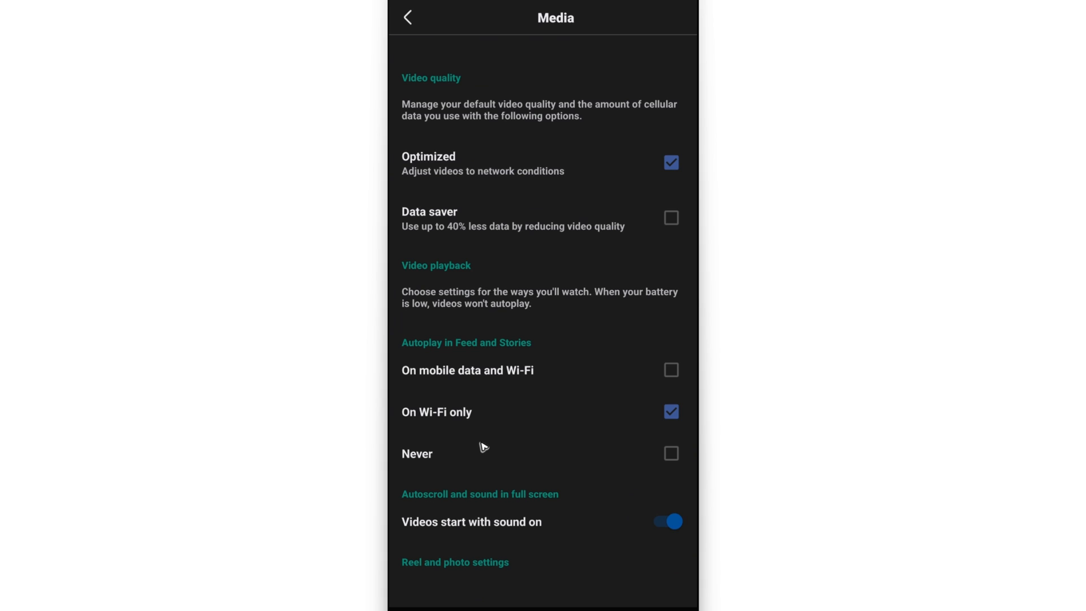
mouse_move(485, 446)
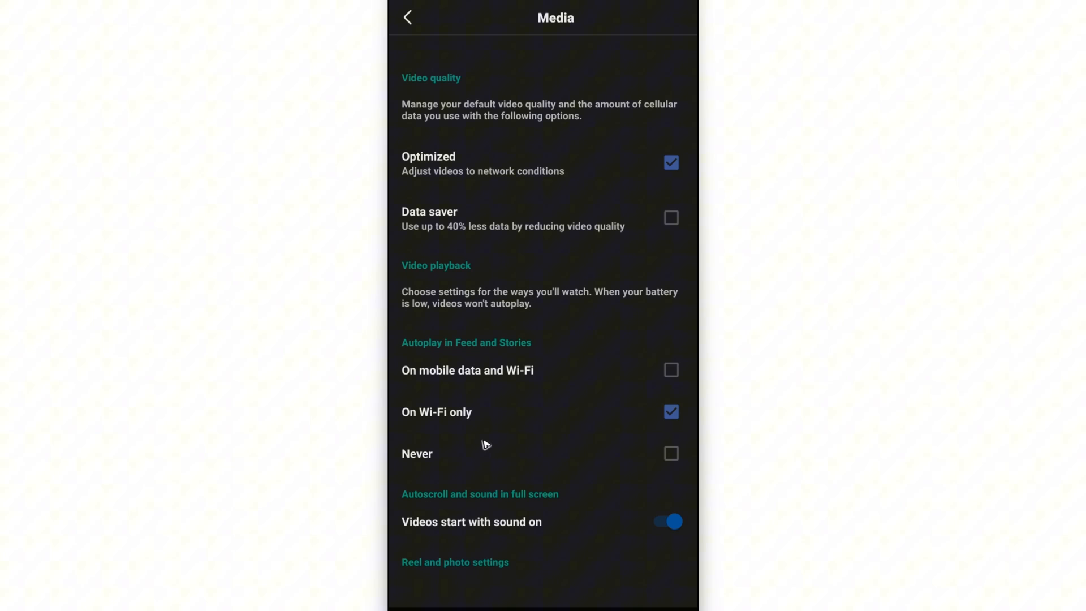
mouse_move(478, 442)
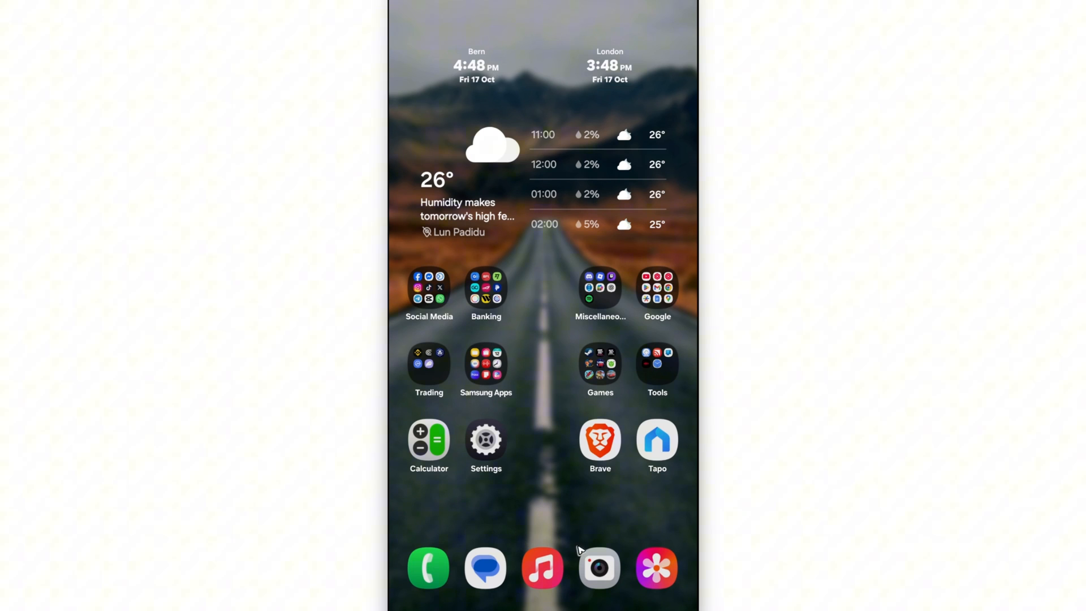
Launch the phone camera and toggle resolution to 12M, then back to 32M.
click(600, 568)
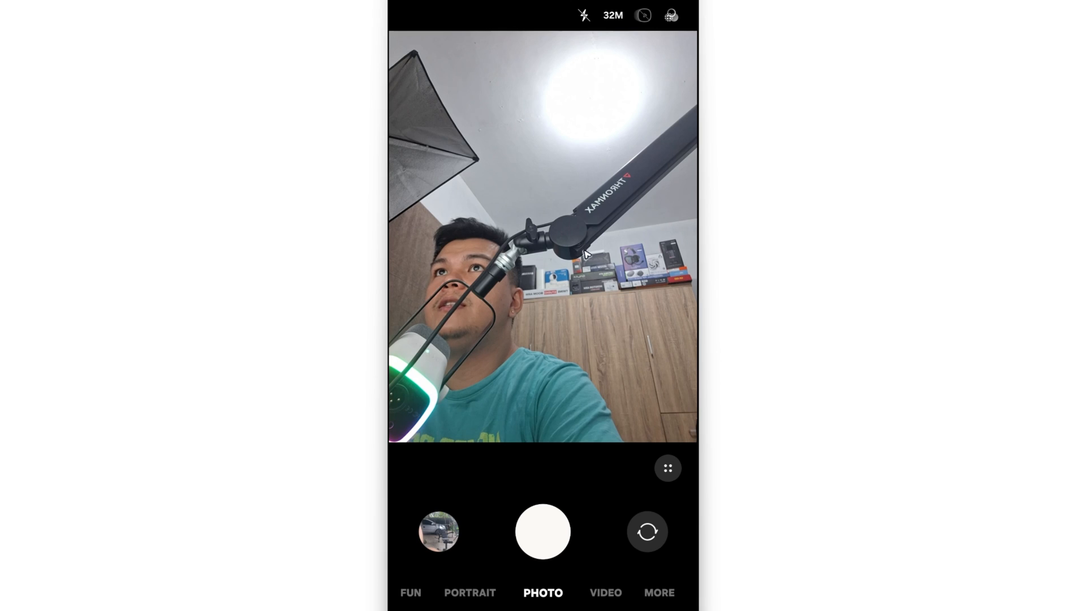
mouse_move(617, 131)
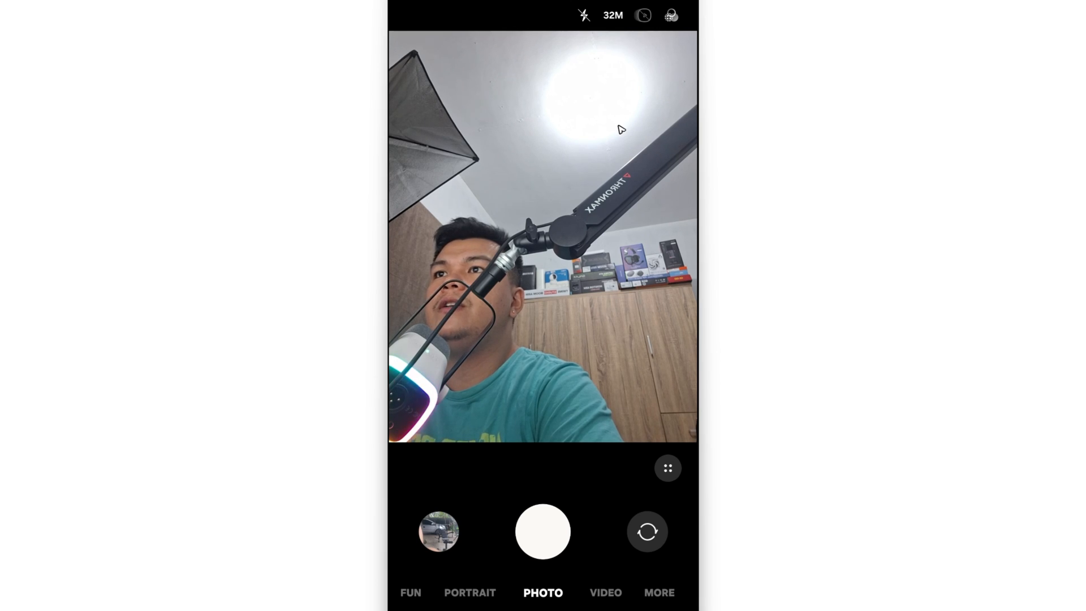
click(612, 14)
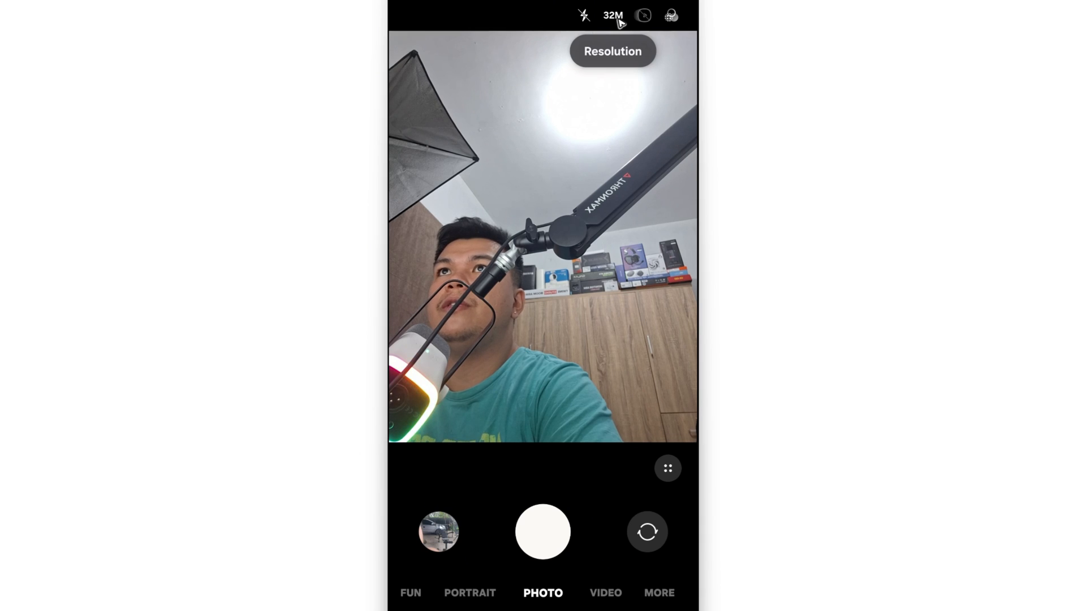
click(613, 16)
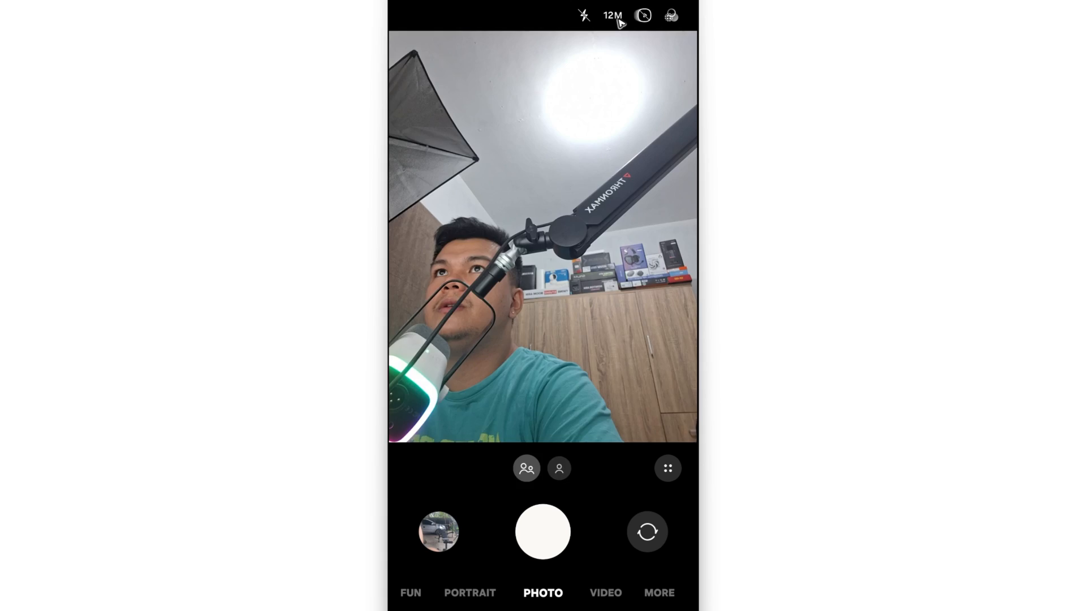
click(612, 16)
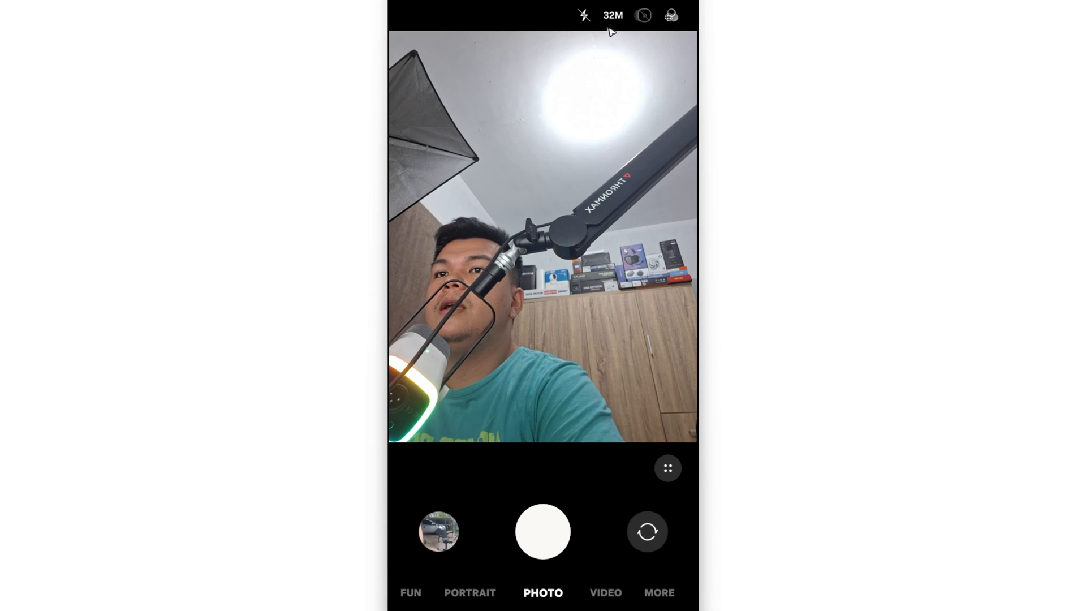
Peek at the photo filters, dismiss them, and expand the full shooting settings row.
click(668, 468)
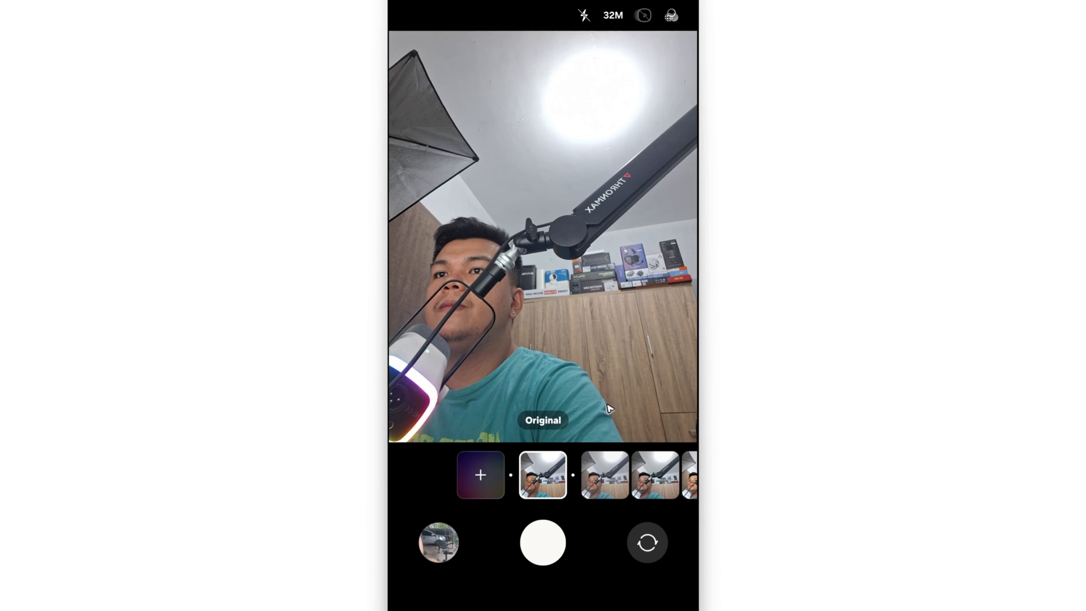
click(543, 474)
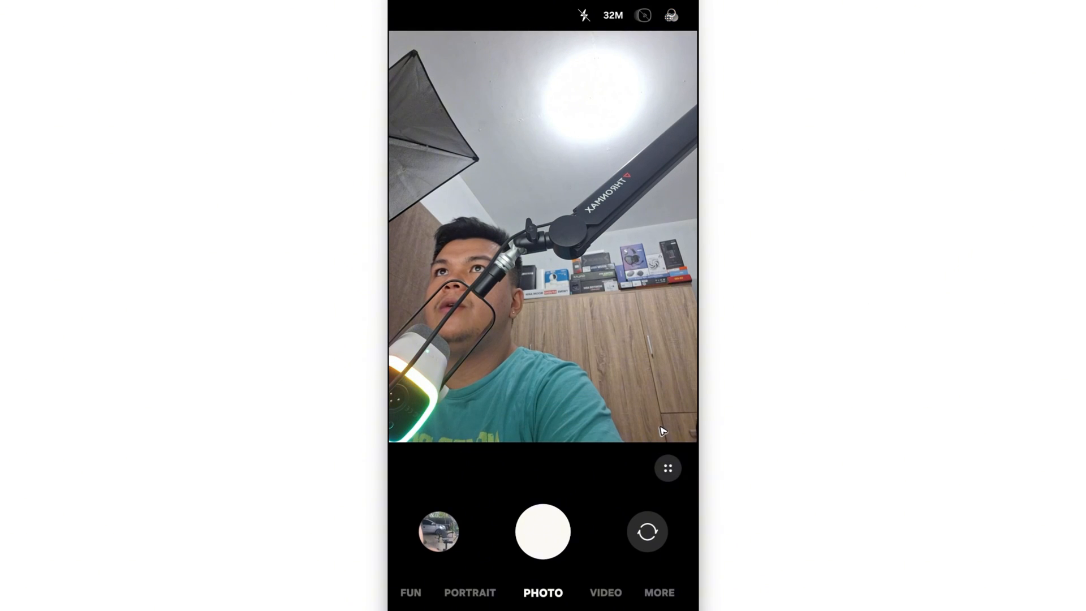
click(667, 469)
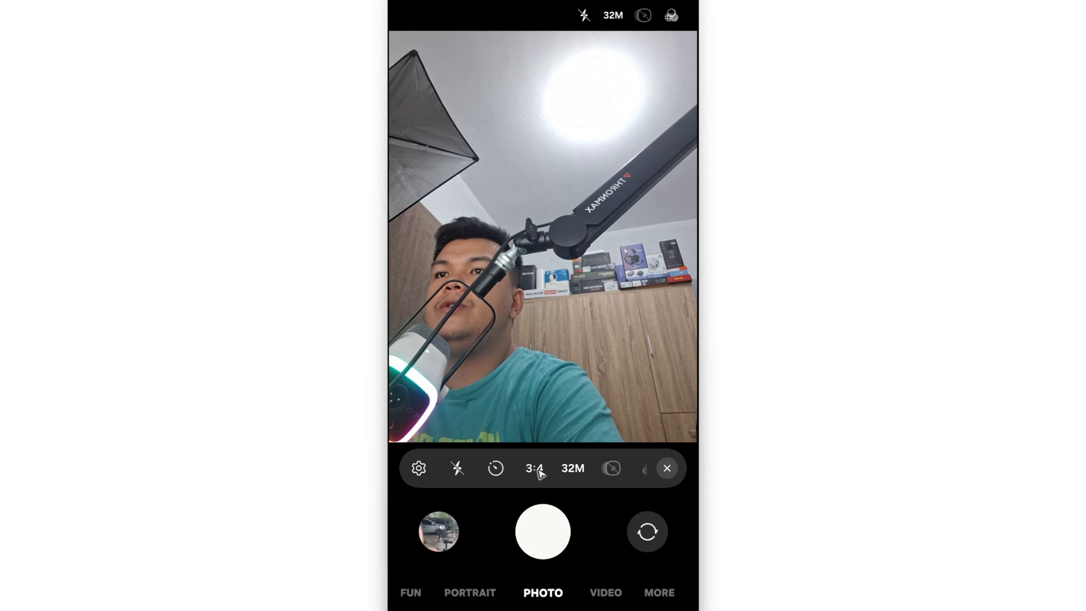
Switch the selfie frame ratio from Full to 1:1 and then to 3:4 at 32M.
click(532, 468)
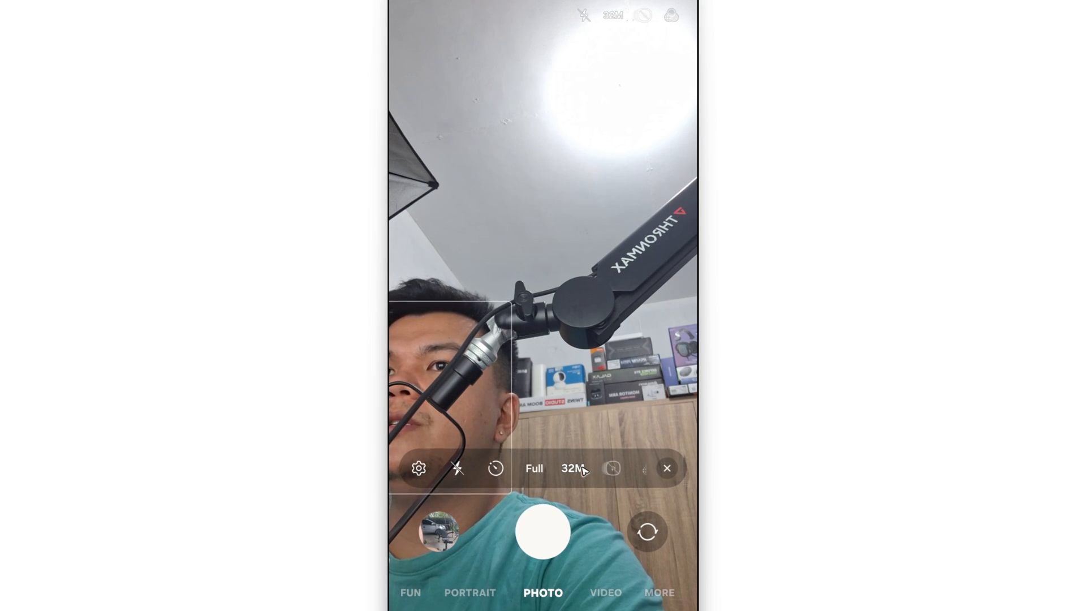
click(534, 468)
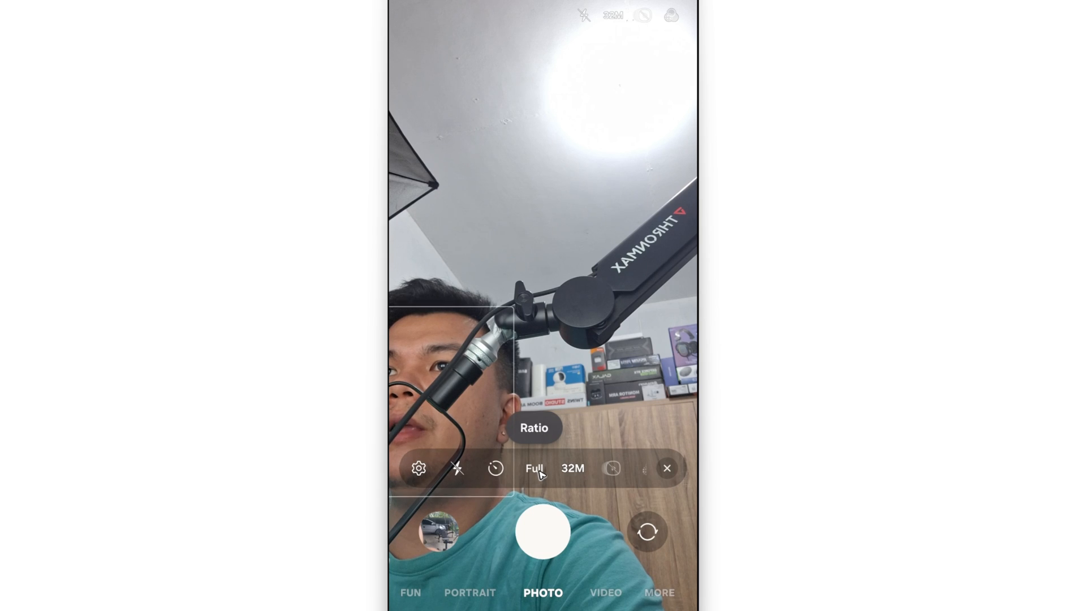
click(534, 468)
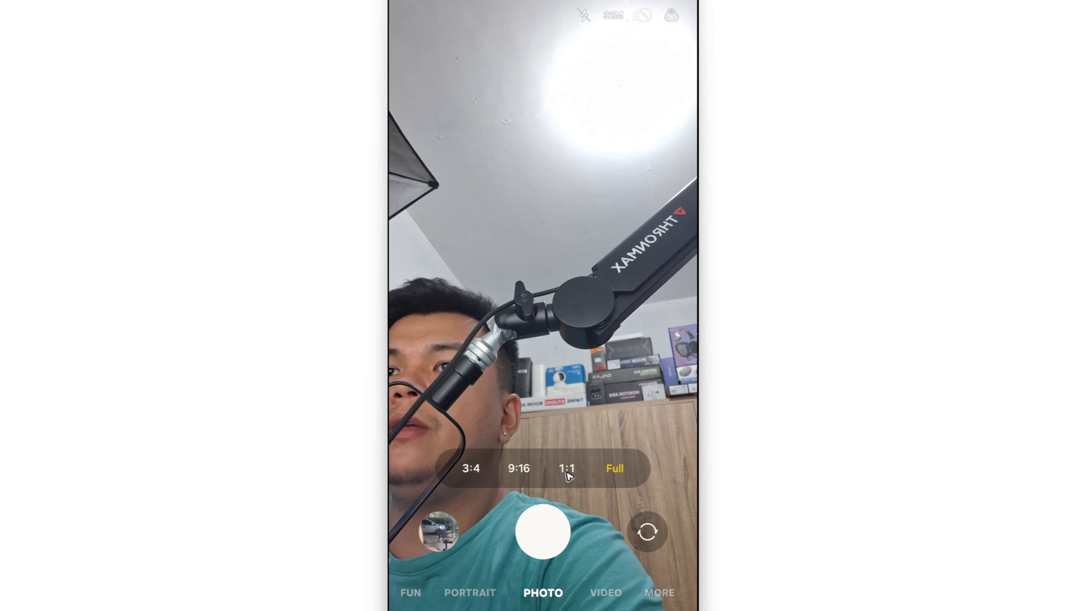
click(566, 468)
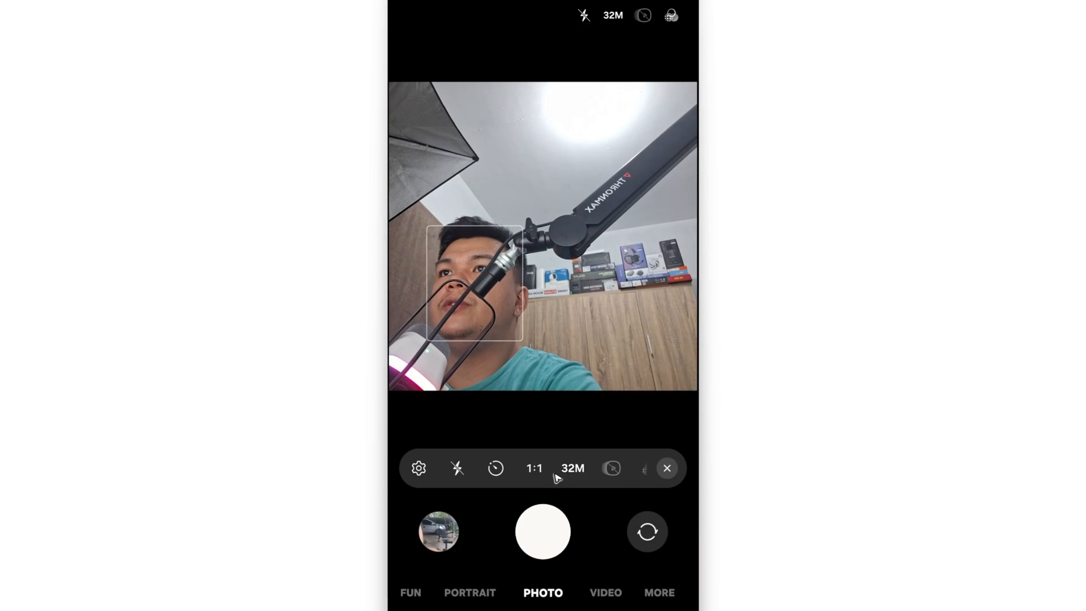
click(534, 468)
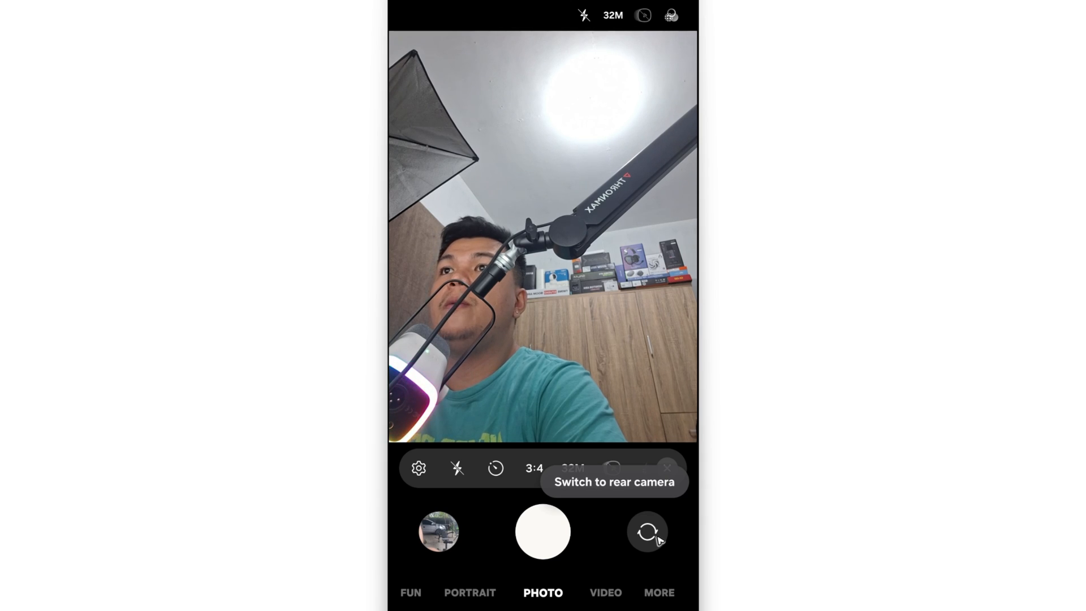
Flip to the rear camera and toggle its resolution 12M back to 50M.
click(647, 532)
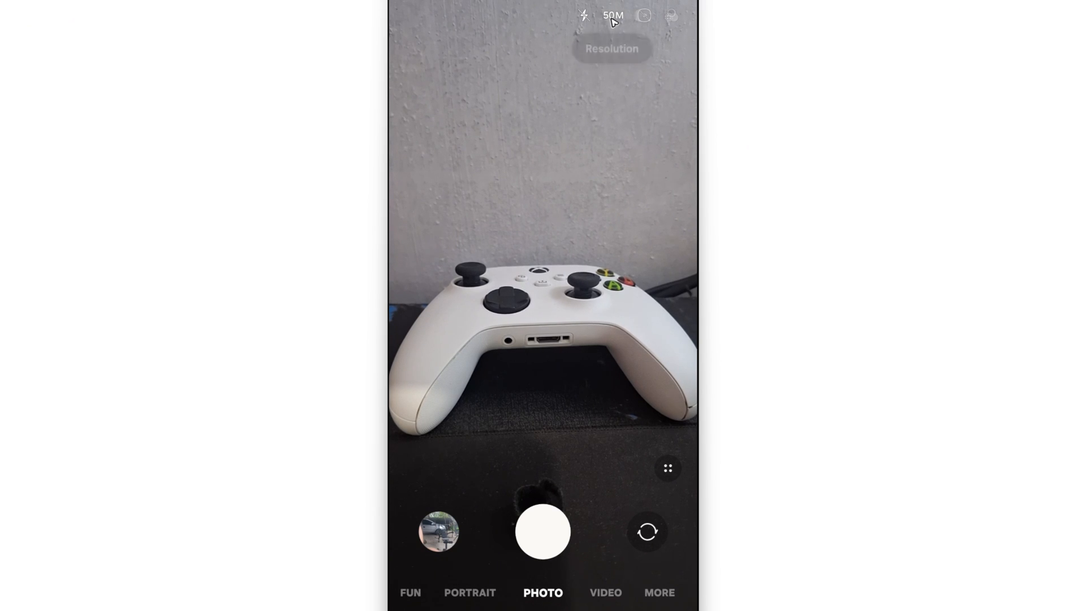
click(610, 15)
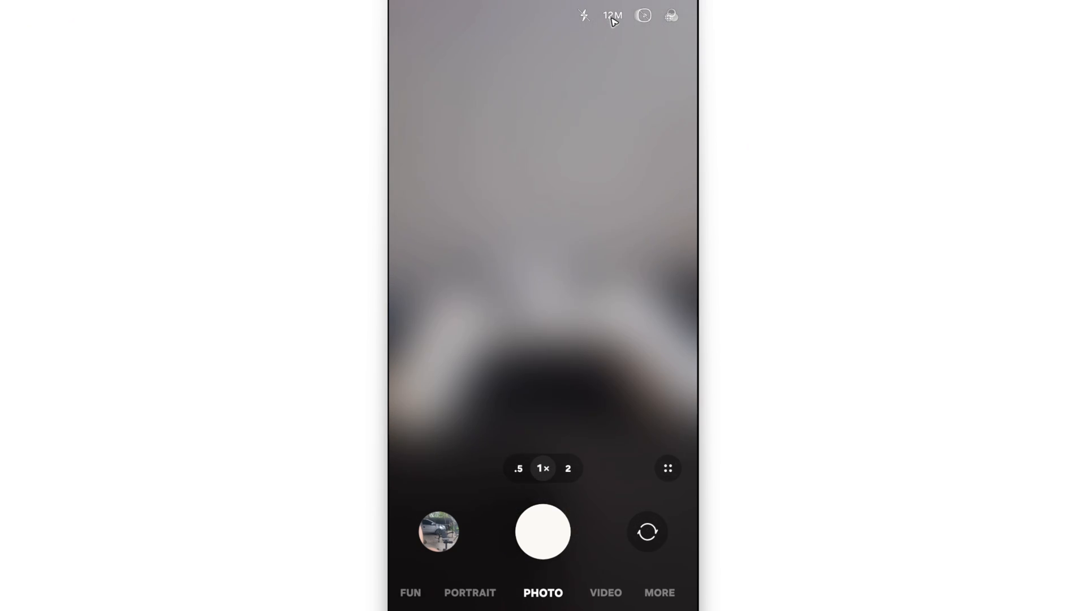
click(609, 16)
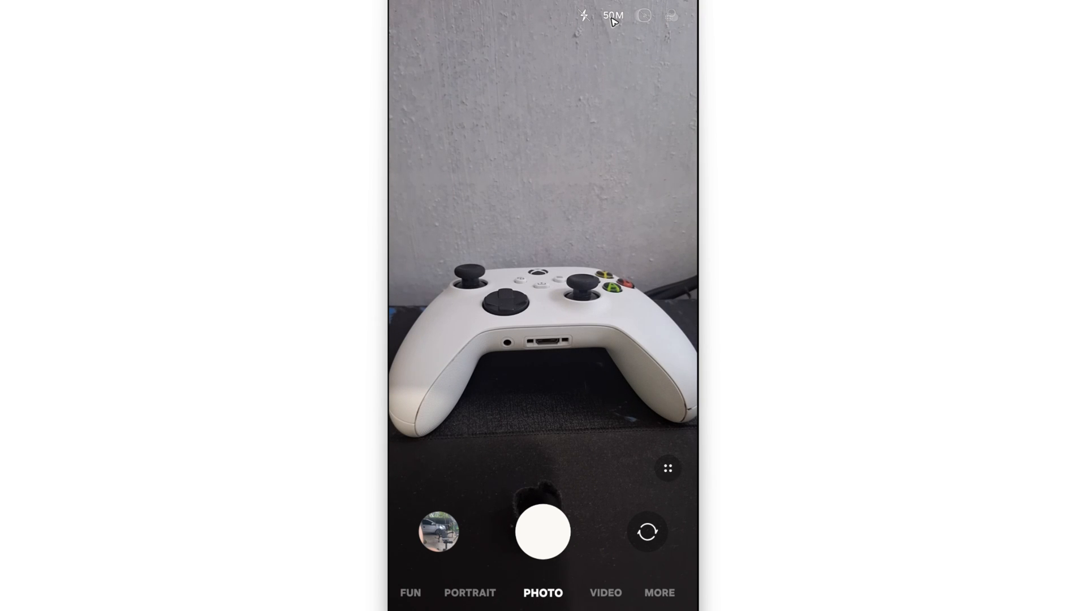
Set the rear camera ratio to 3:4, then flip back to the front selfie camera.
click(667, 469)
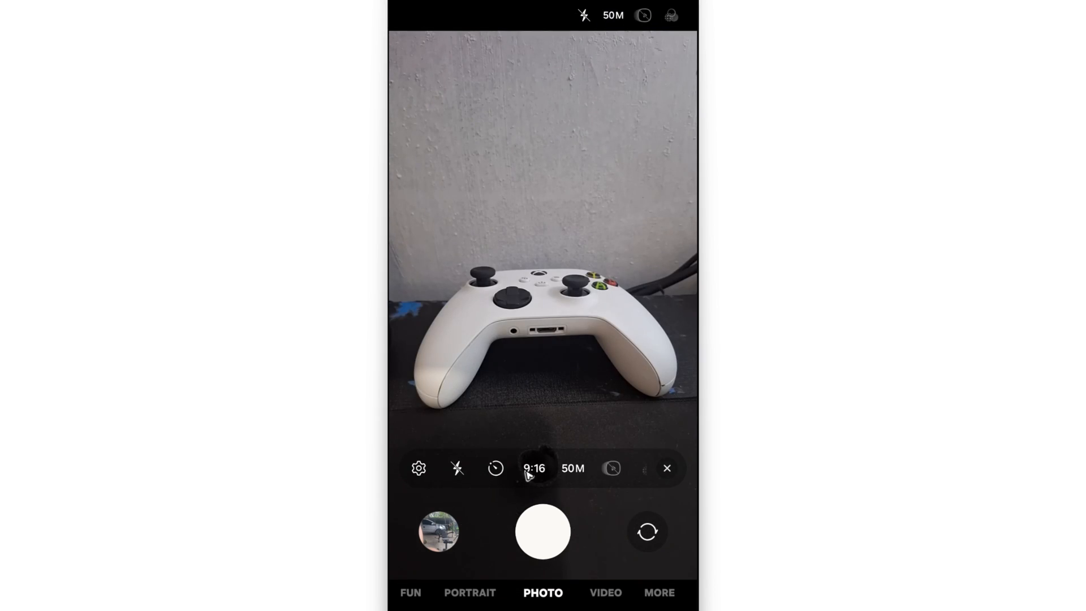
click(534, 469)
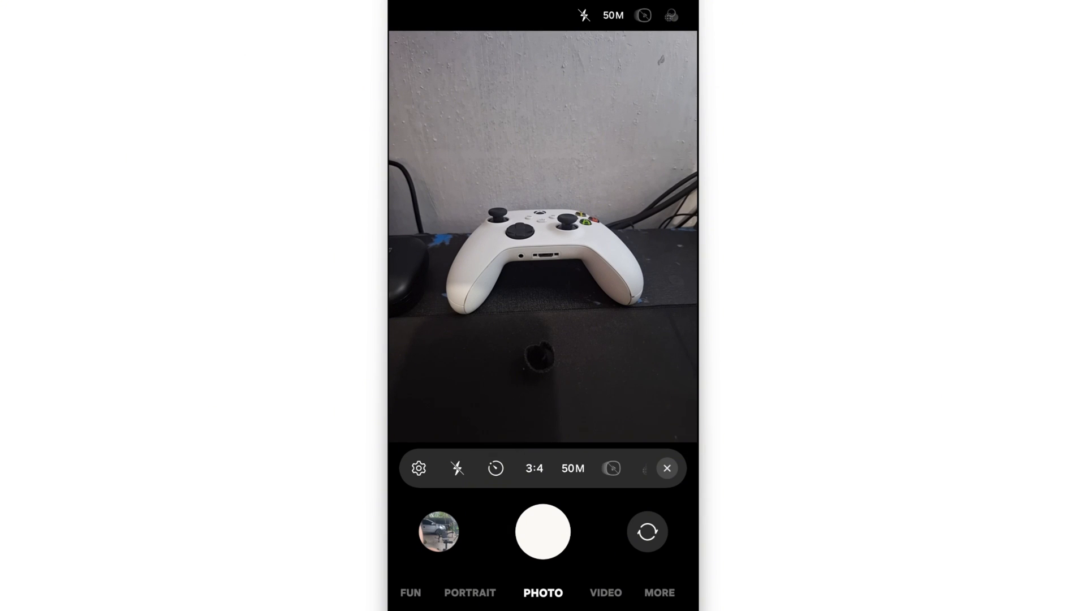
click(647, 531)
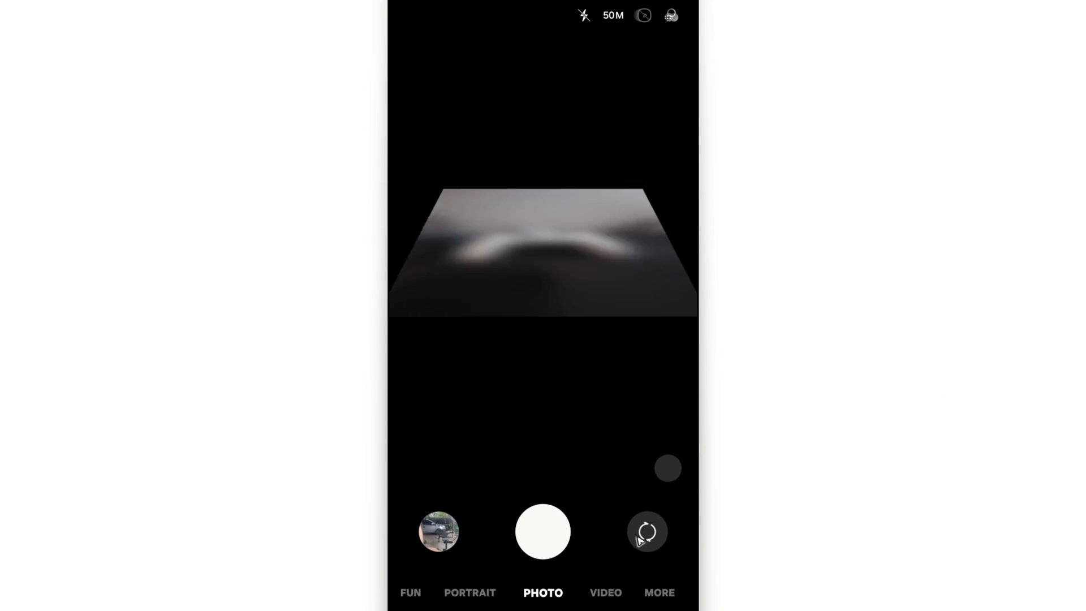
click(645, 531)
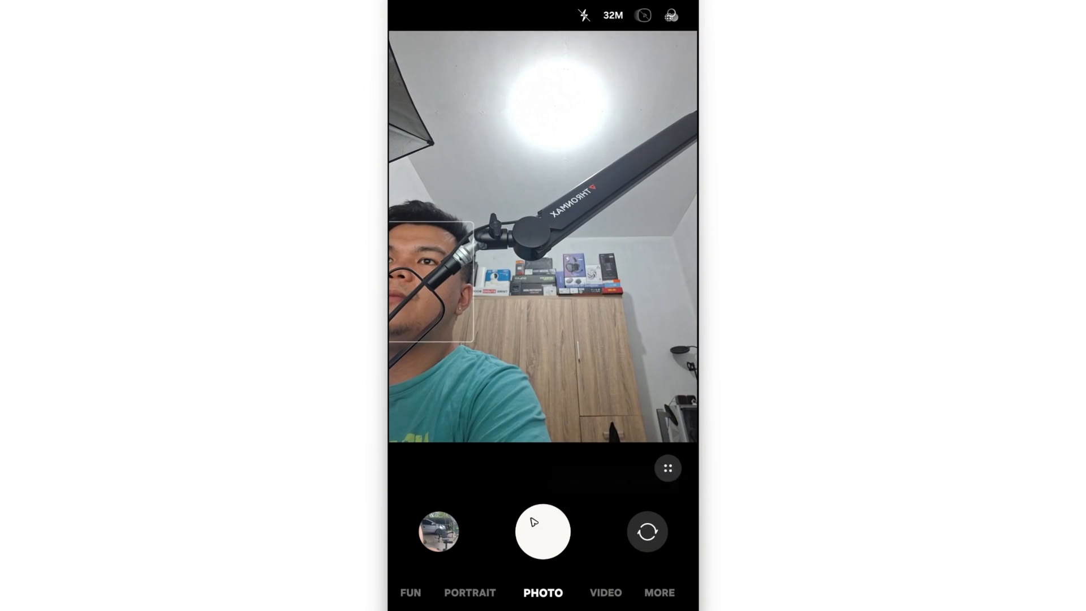
Take the selfie and load it into a Facebook Create post's photo editor.
click(543, 531)
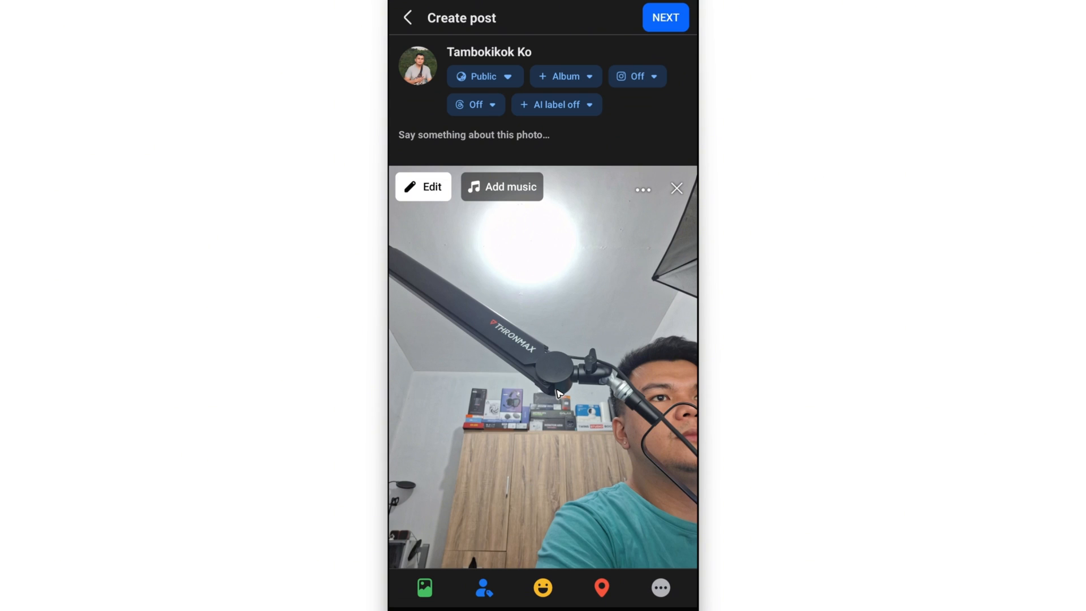
click(423, 187)
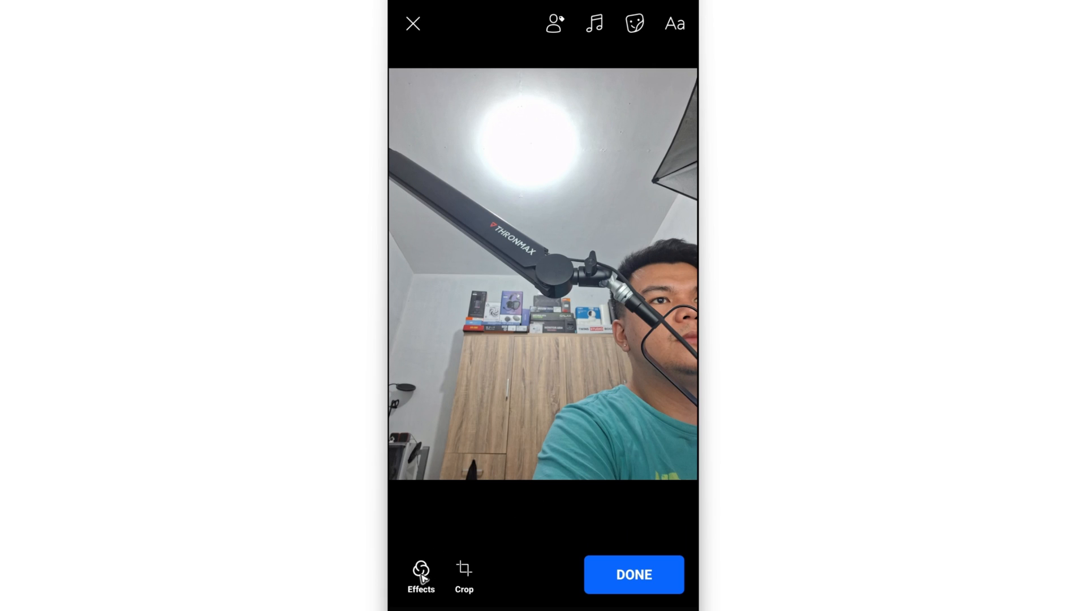
Browse through the Effects filter tray for the attached selfie.
click(421, 571)
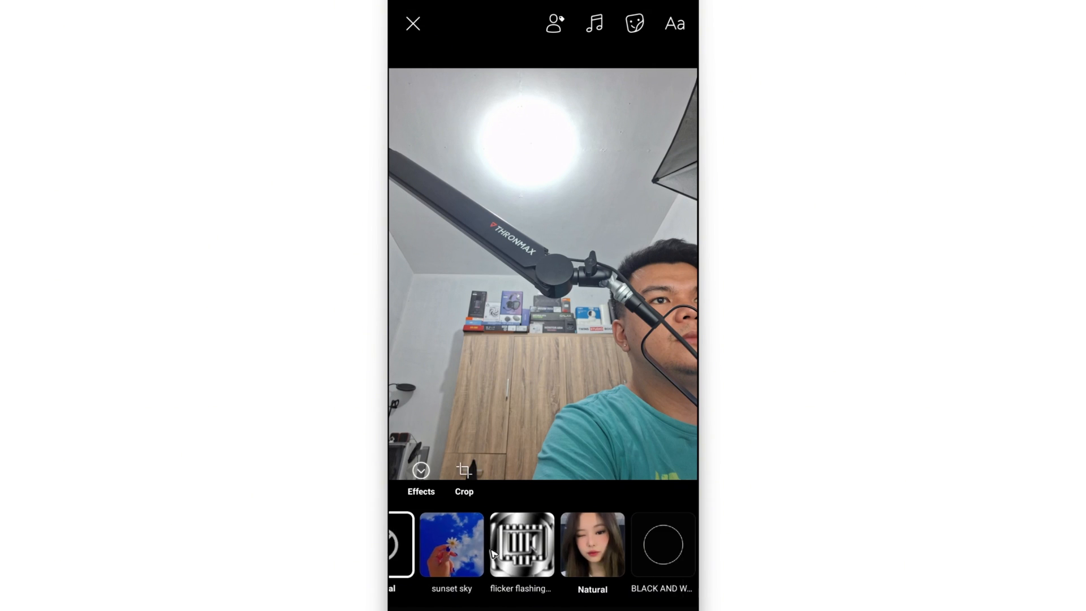
scroll(left, 3)
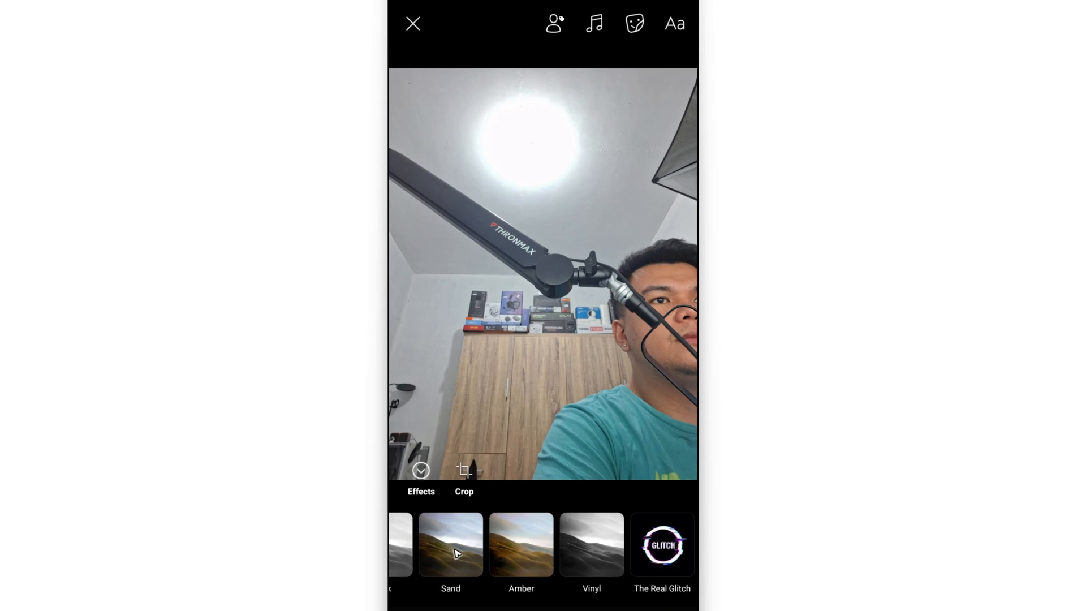
scroll(left, 3)
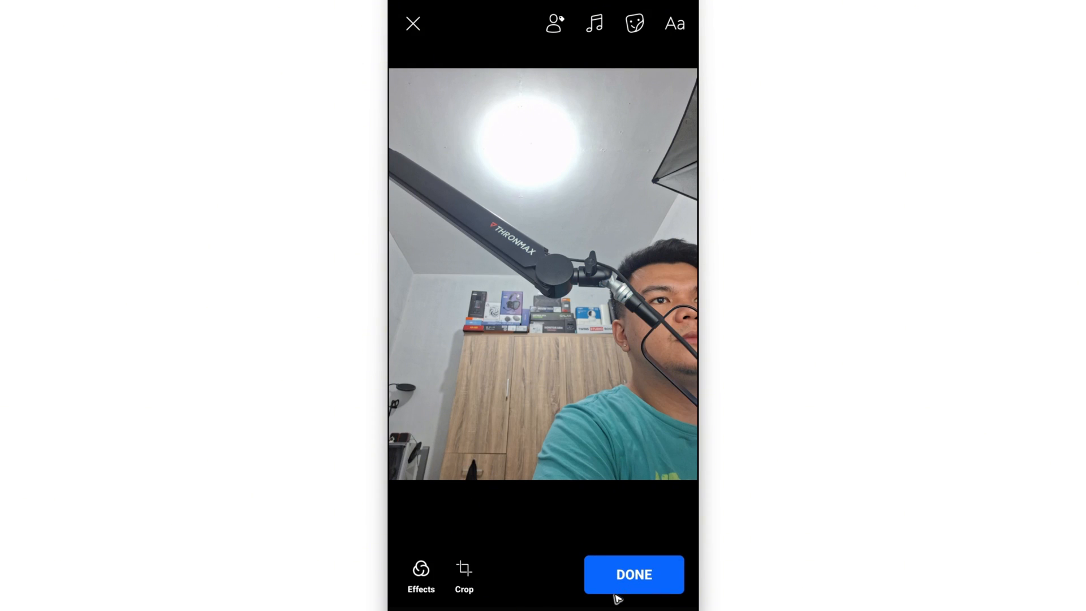
mouse_move(324, 448)
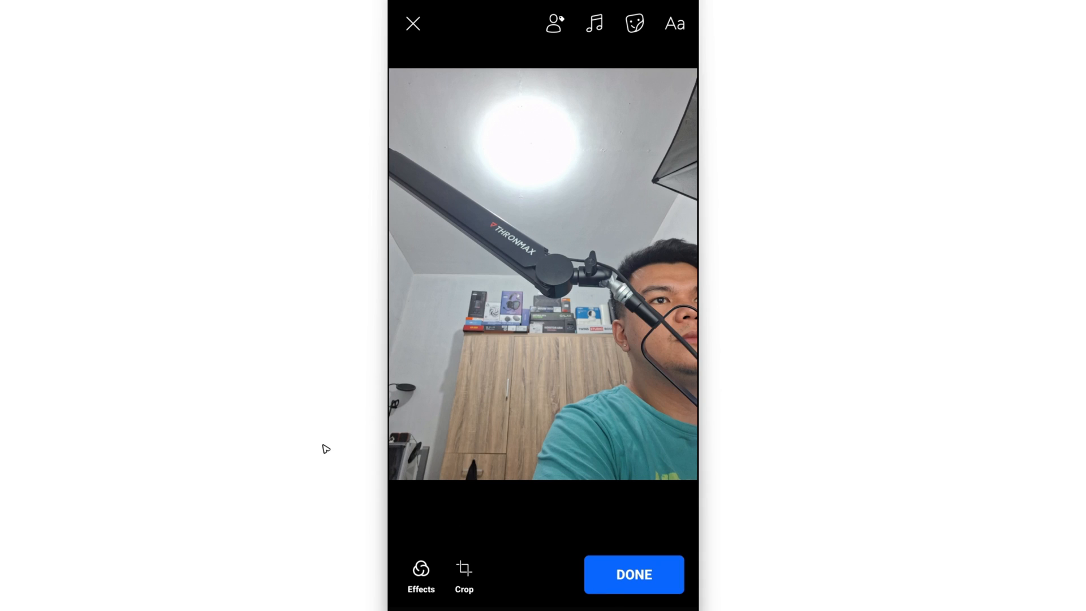